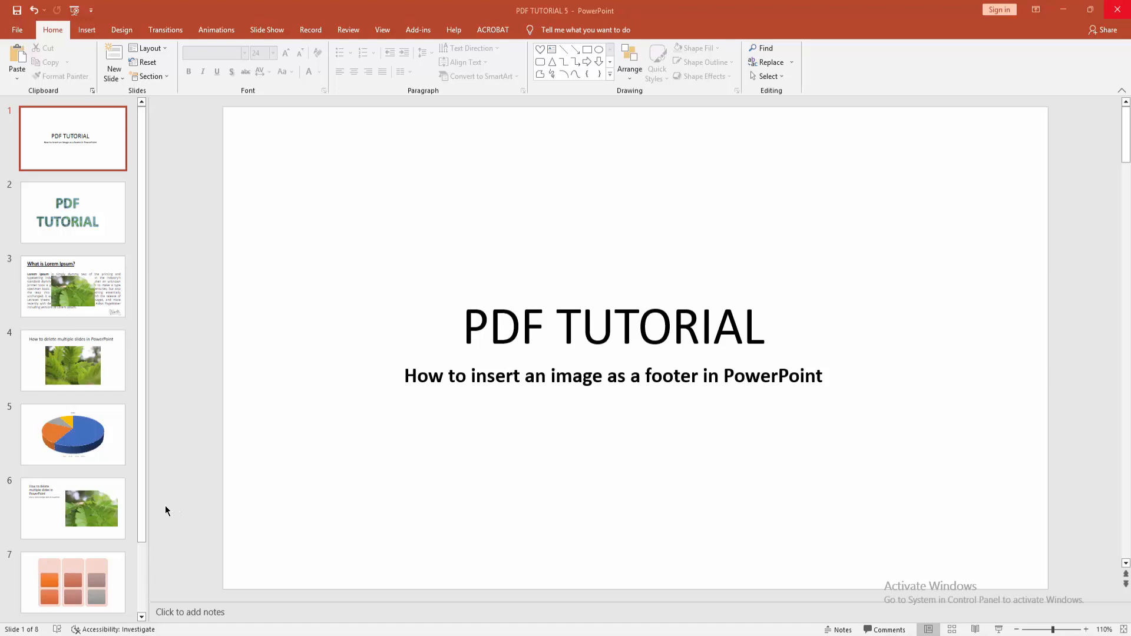
pyautogui.moveTo(186, 473)
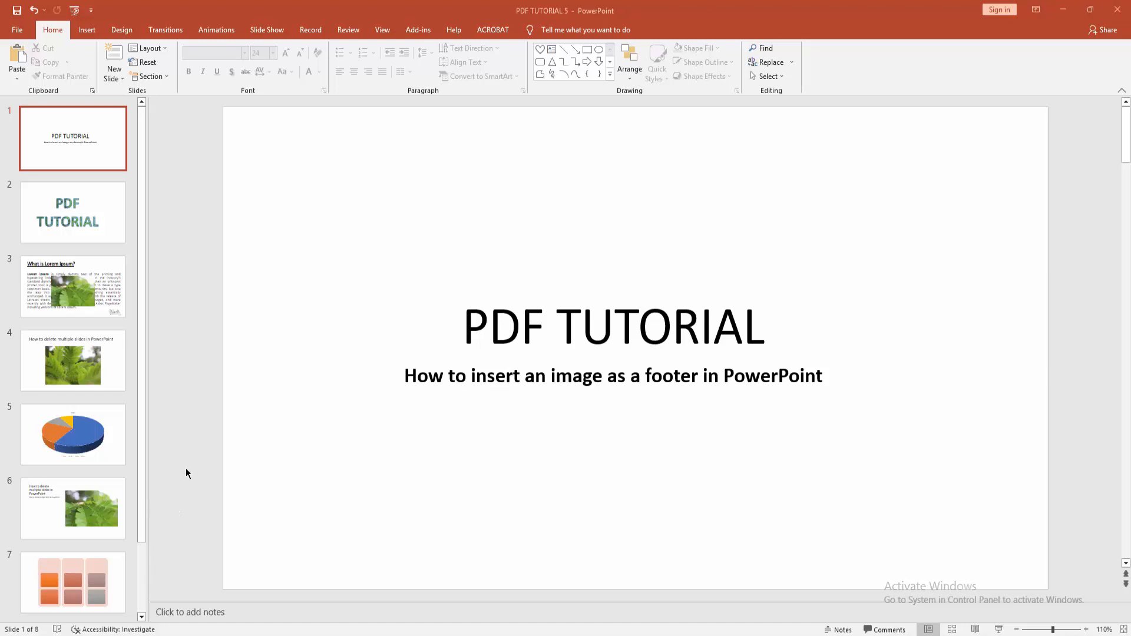
pyautogui.moveTo(331, 32)
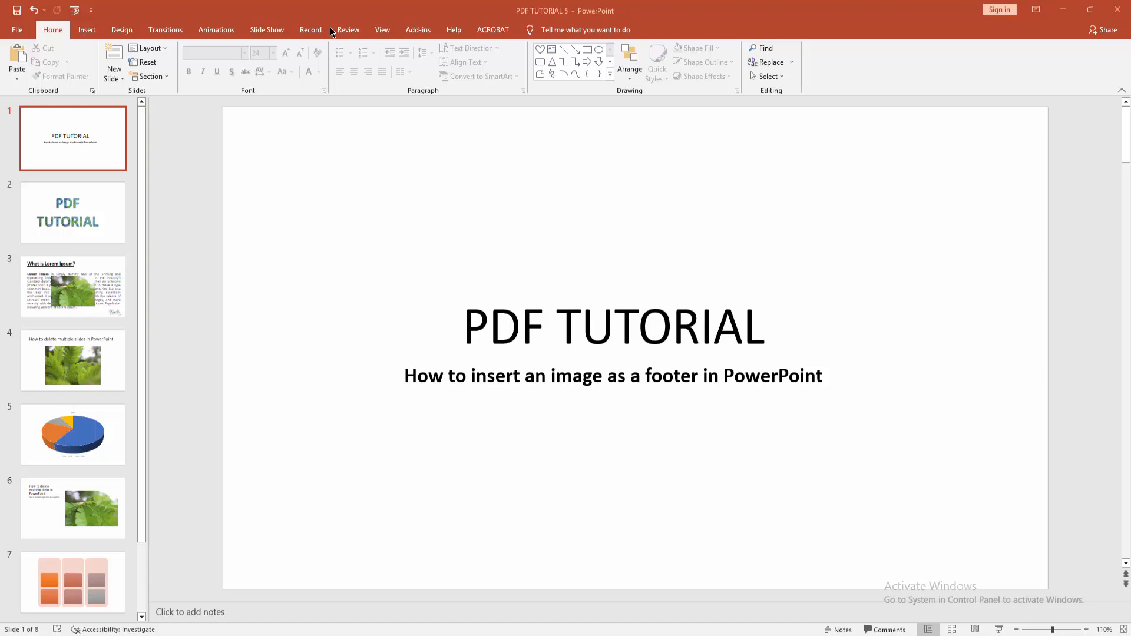
# Step: Switch the presentation into Slide Master view from the View ribbon
pyautogui.click(382, 29)
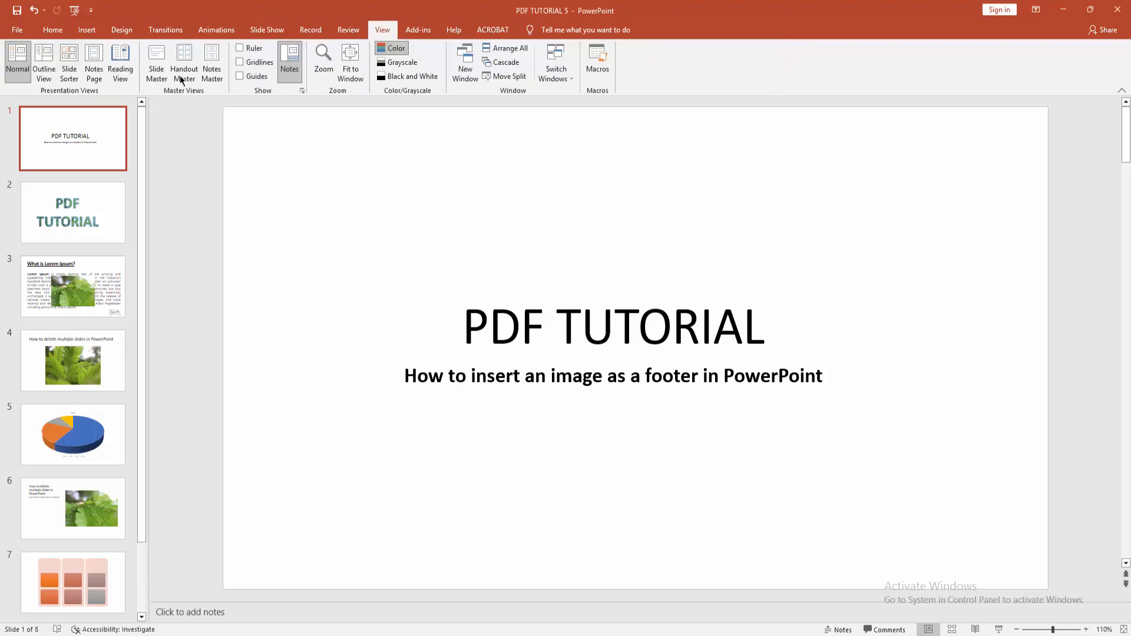
pyautogui.click(155, 61)
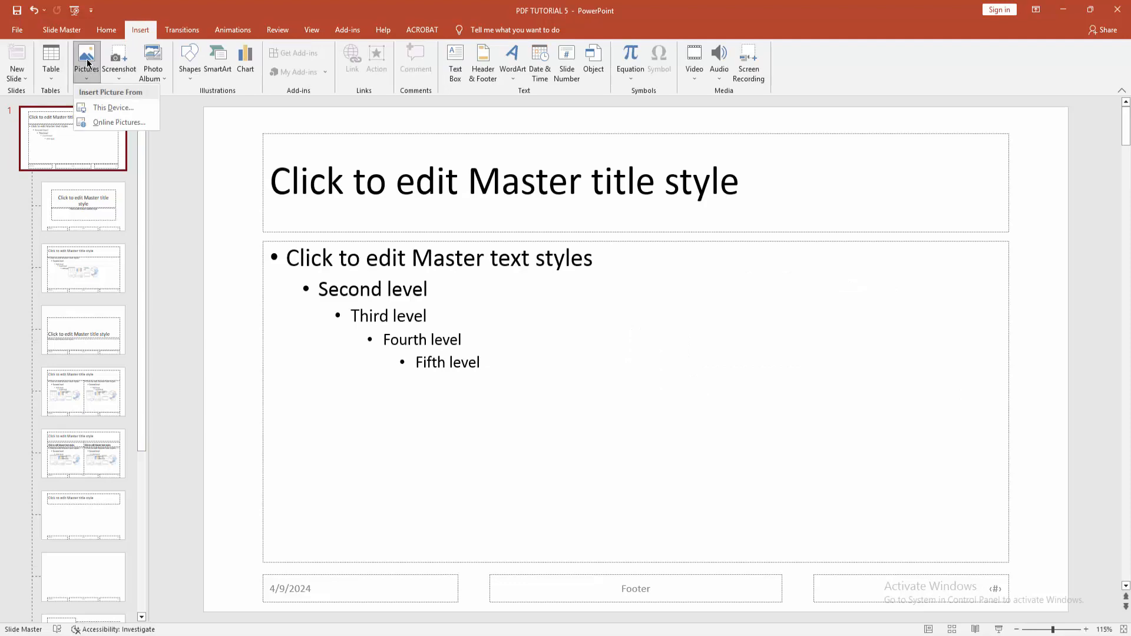
# Step: Insert the leafy photo from this device and fit it over the master's footer area
pyautogui.click(114, 108)
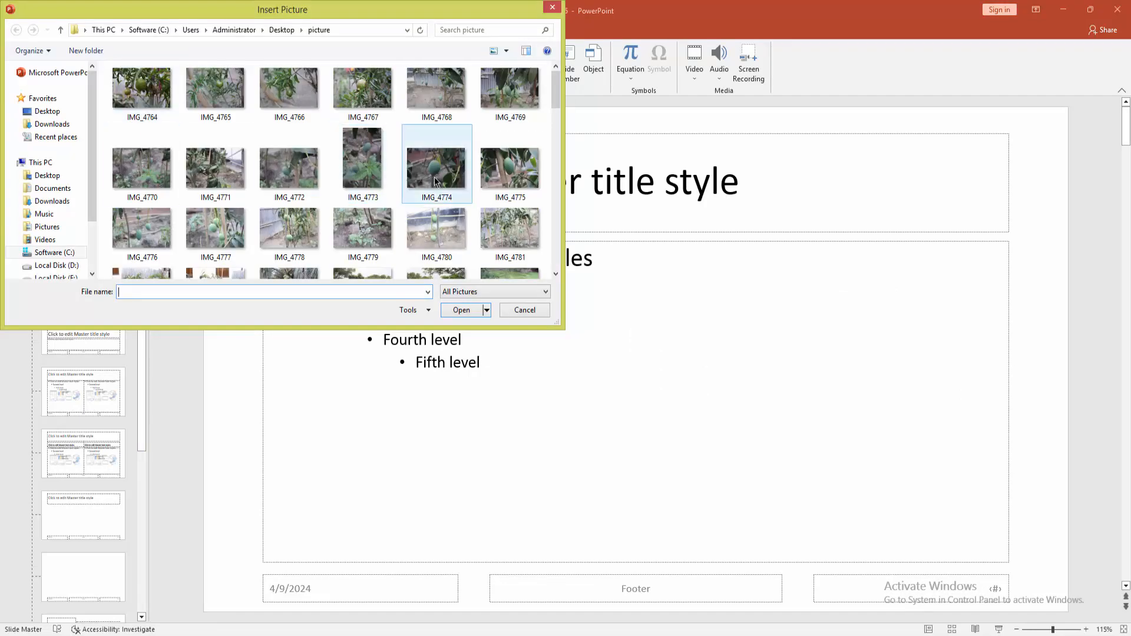
pyautogui.click(461, 309)
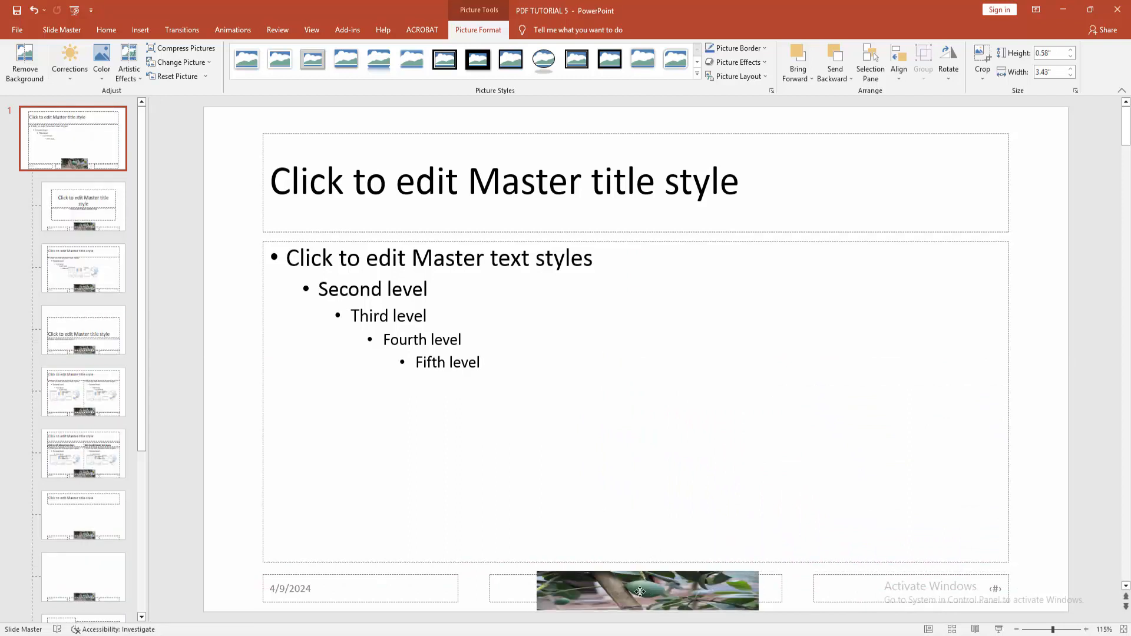
pyautogui.click(647, 590)
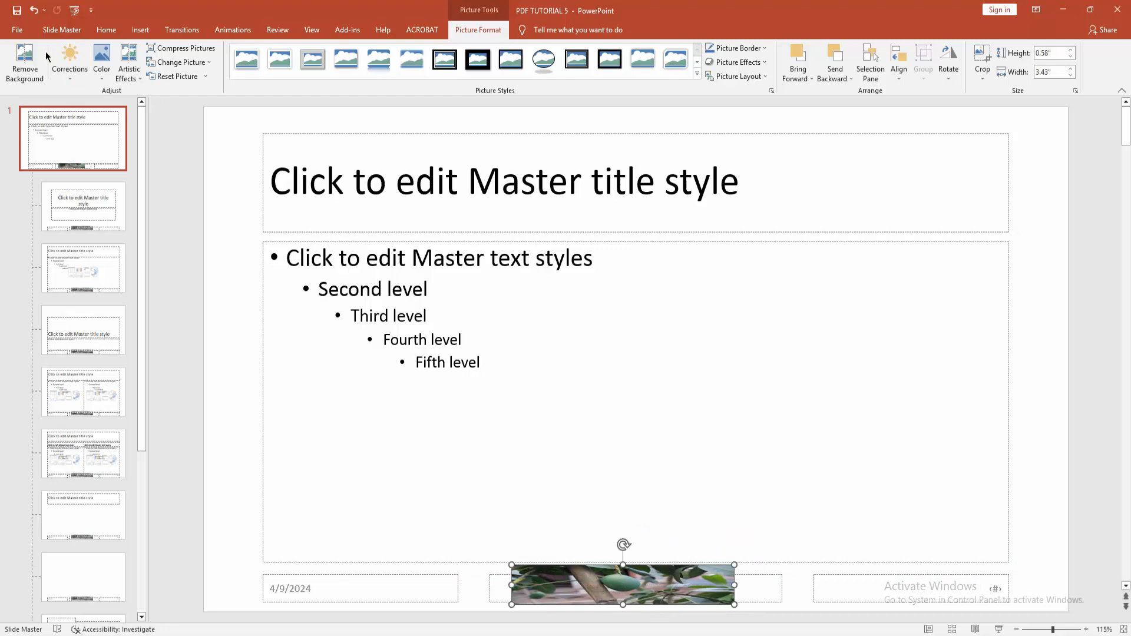
pyautogui.click(61, 30)
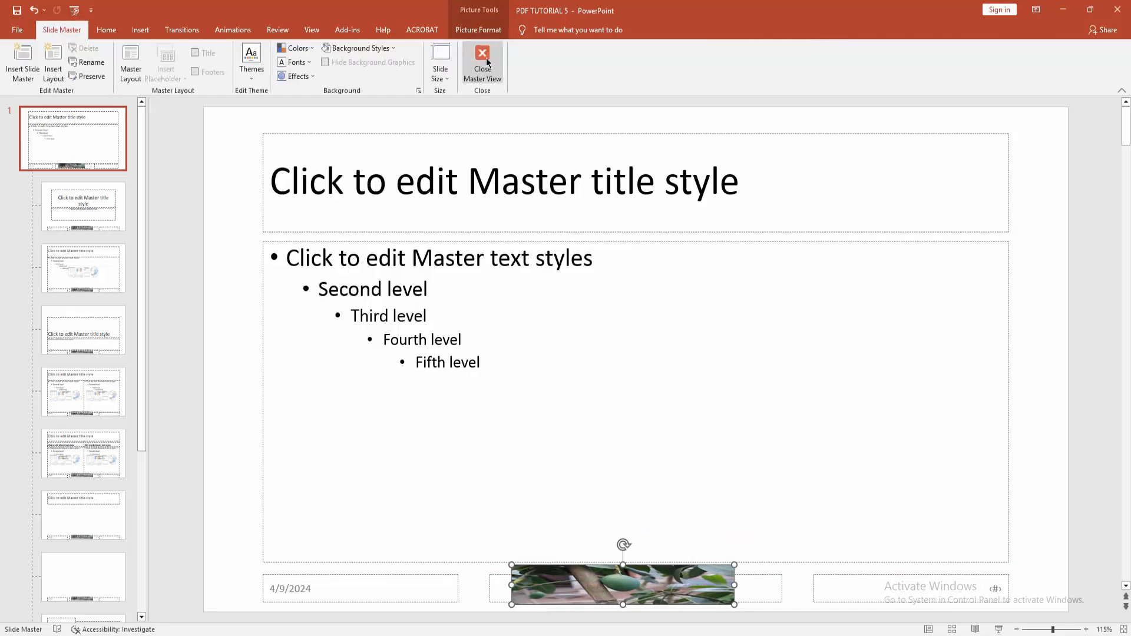
# Step: Close Master View and check the footer photo on slides 4, 6 and 1
pyautogui.click(482, 61)
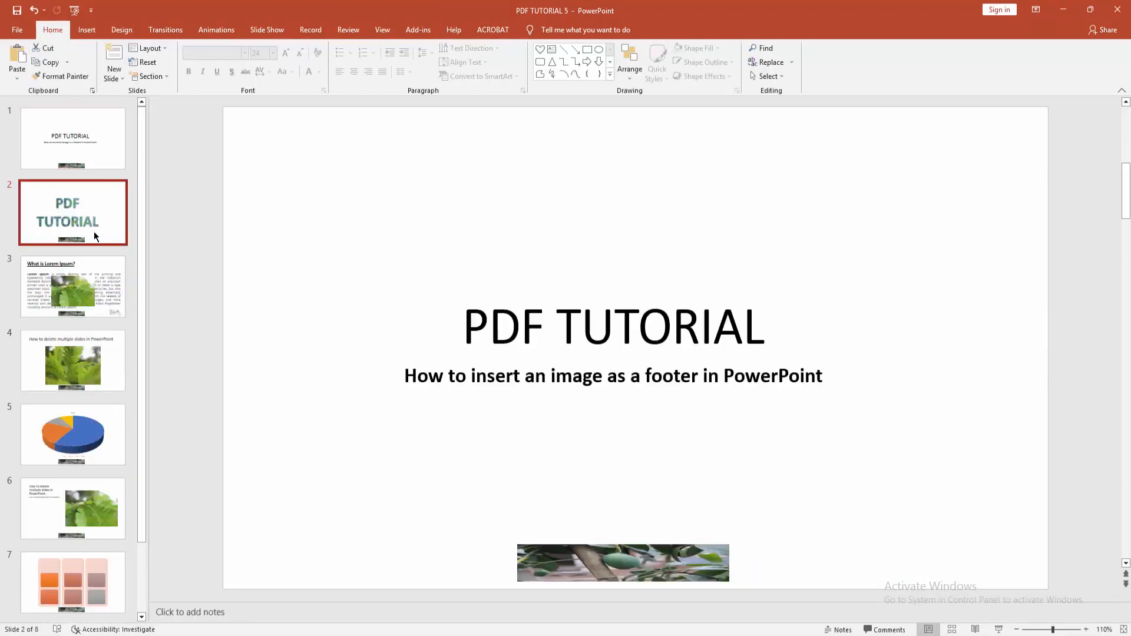
pyautogui.click(74, 434)
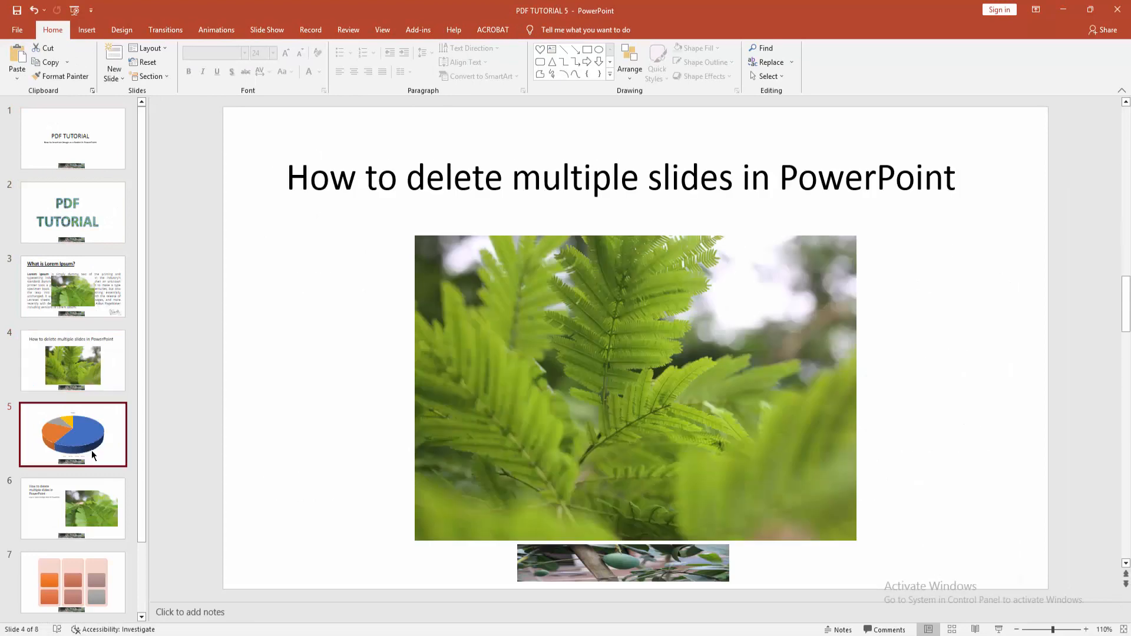
pyautogui.click(73, 509)
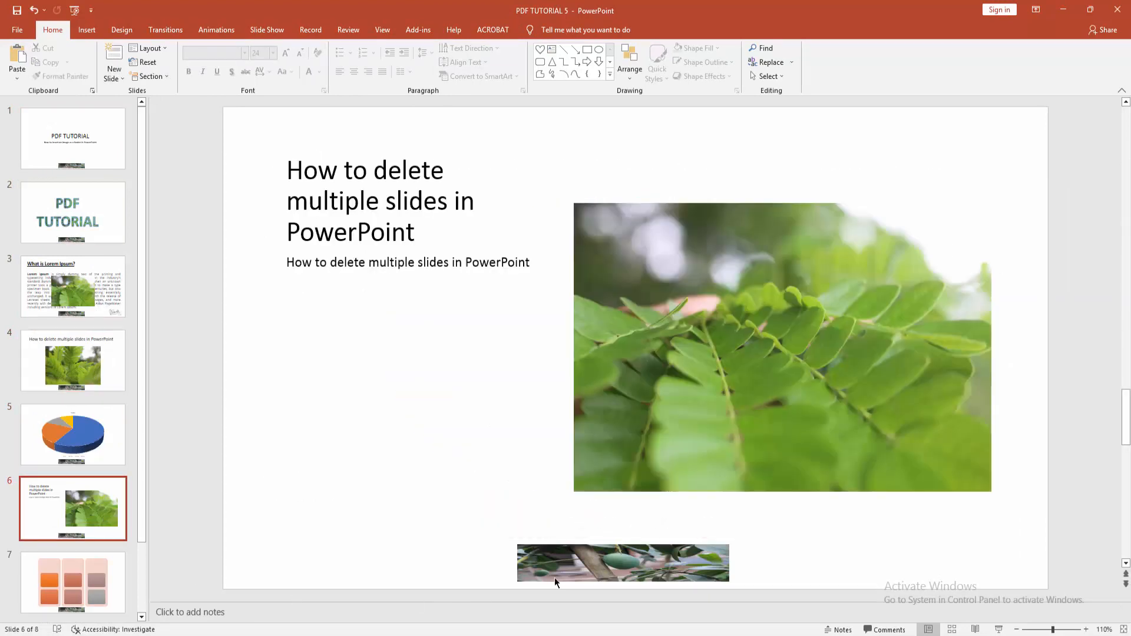
pyautogui.click(72, 138)
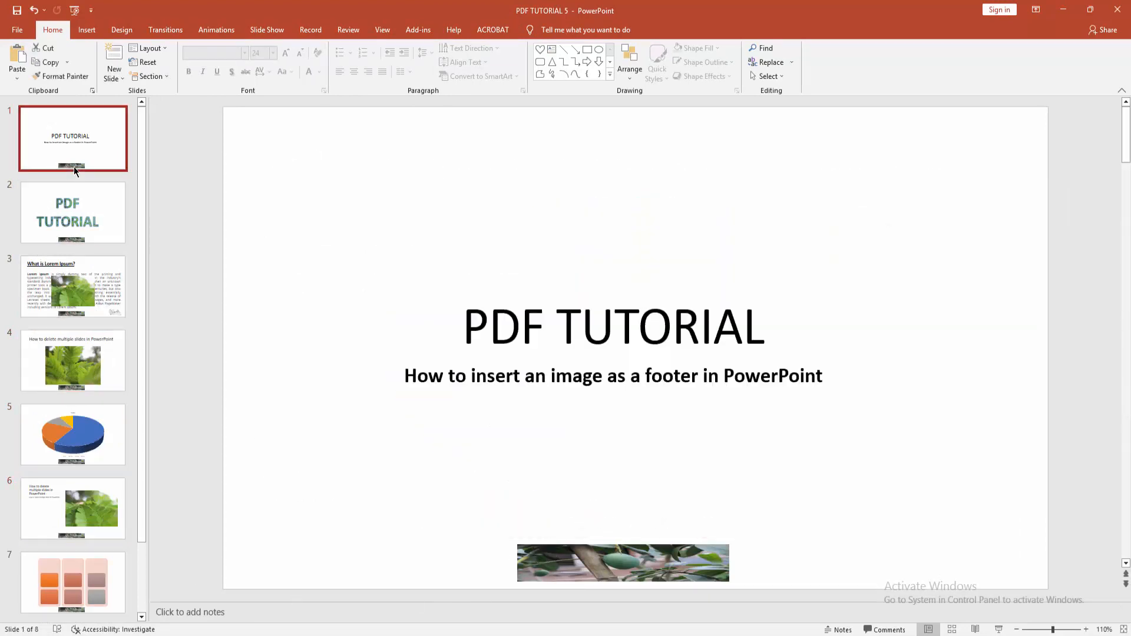